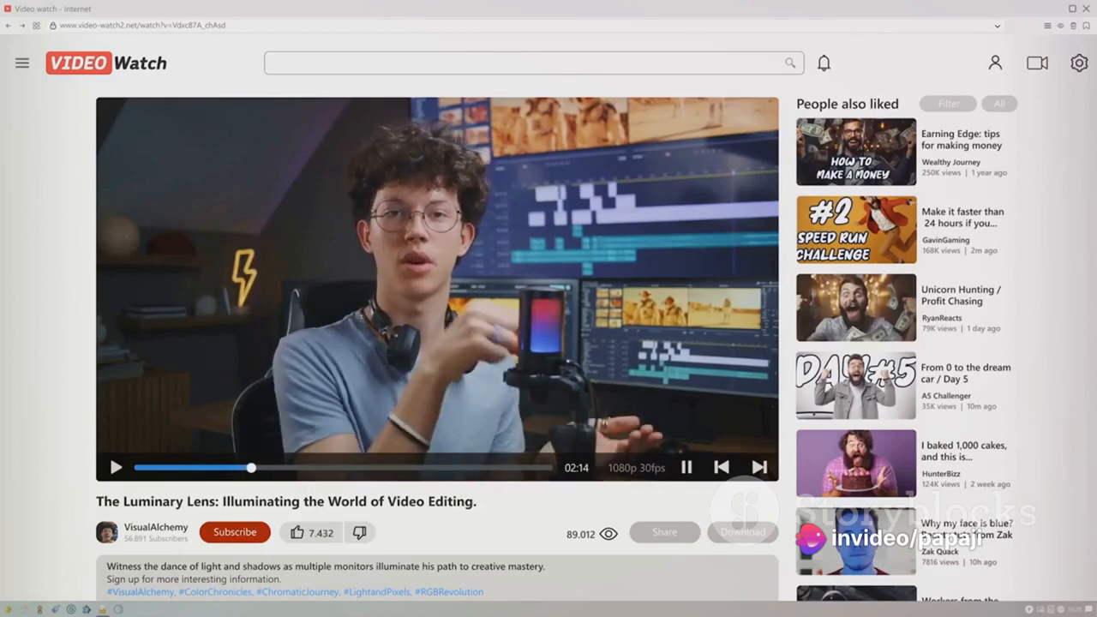
scroll(down, 3)
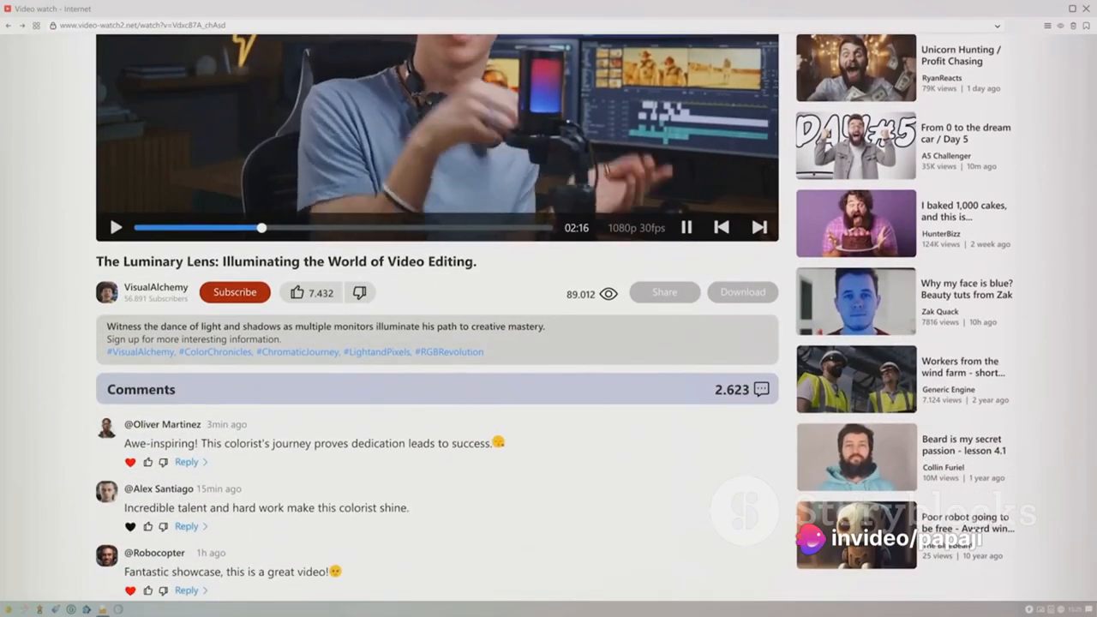